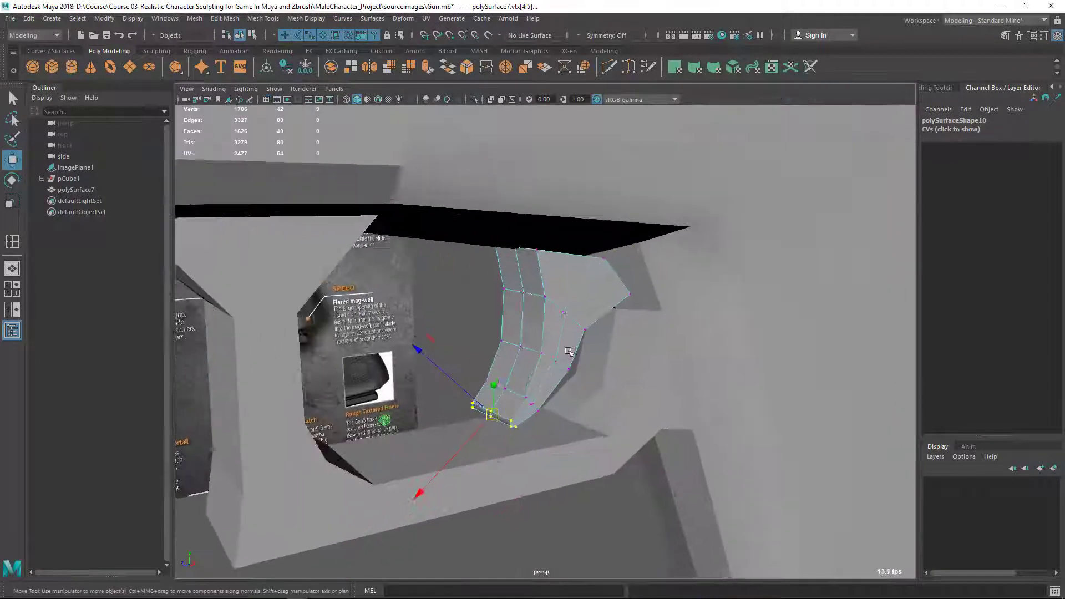
# Step: Move the grip piece's vertices to match the reference, then switch to Right View
pyautogui.rightClick(556, 267)
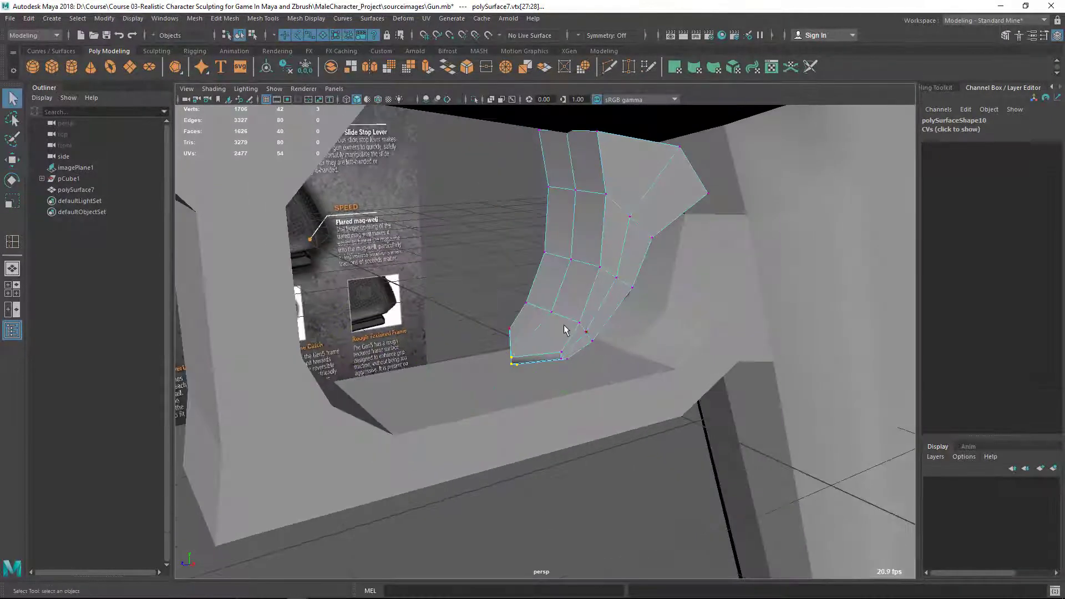
pyautogui.click(574, 189)
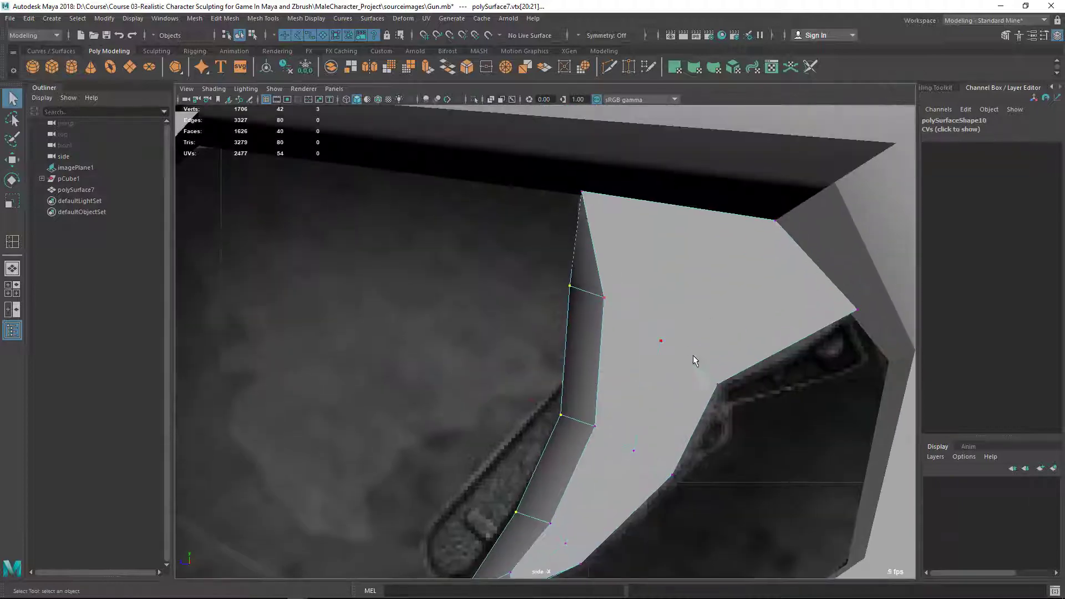
pyautogui.press('alt+tab')
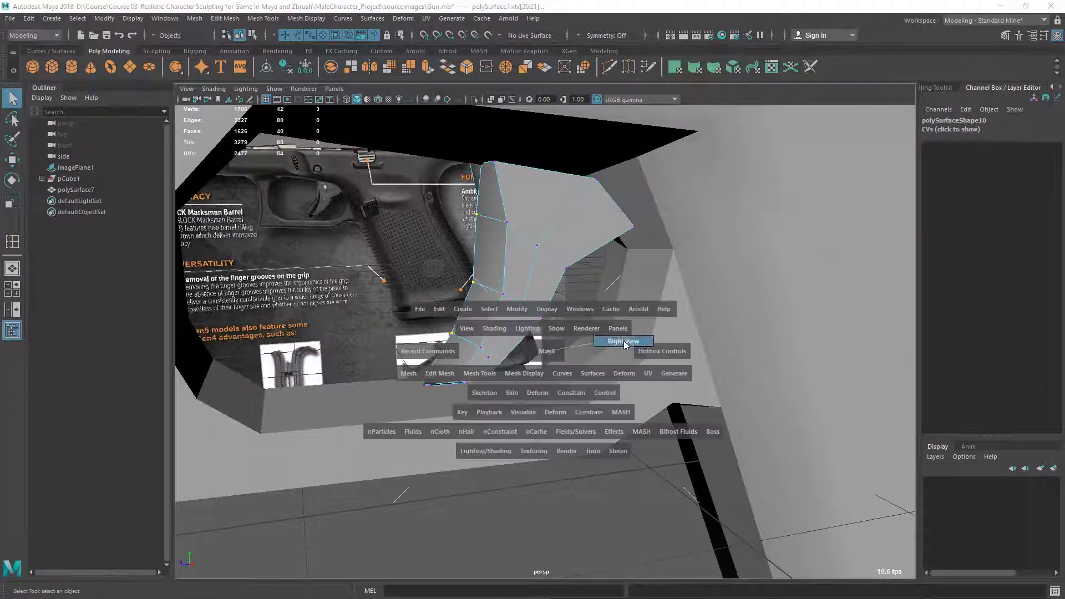
pyautogui.click(623, 341)
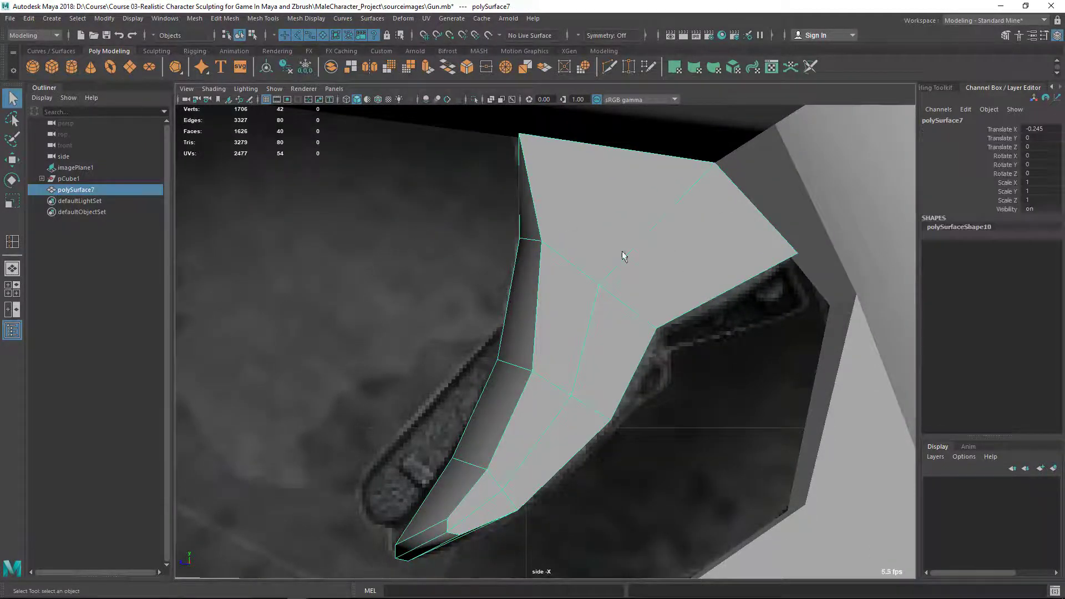
# Step: Insert one edge loop across the grip piece, checking it in wireframe and shaded display
pyautogui.press('4')
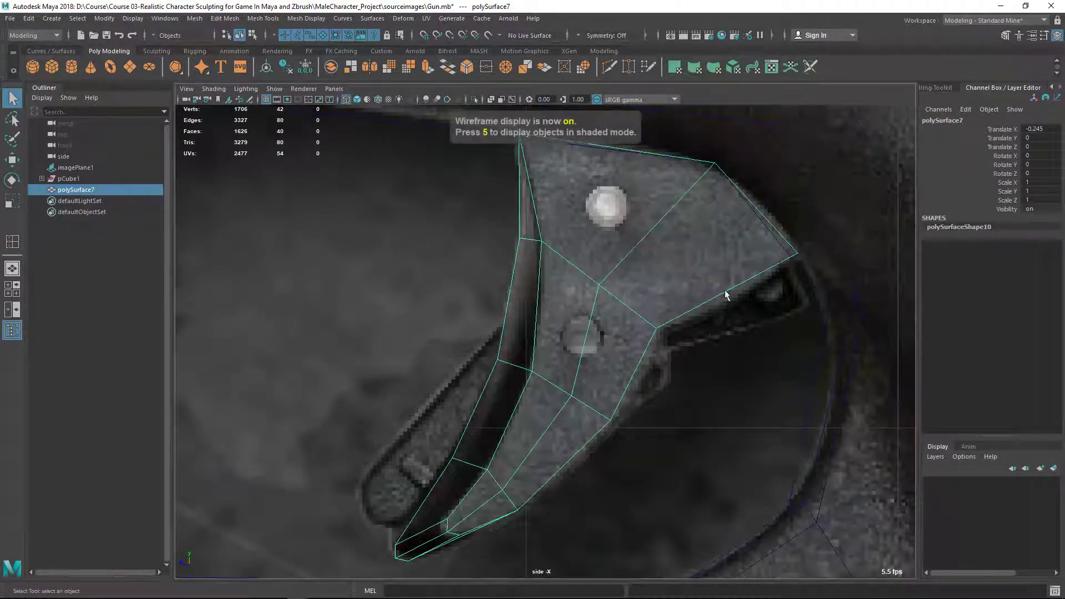
pyautogui.press('5')
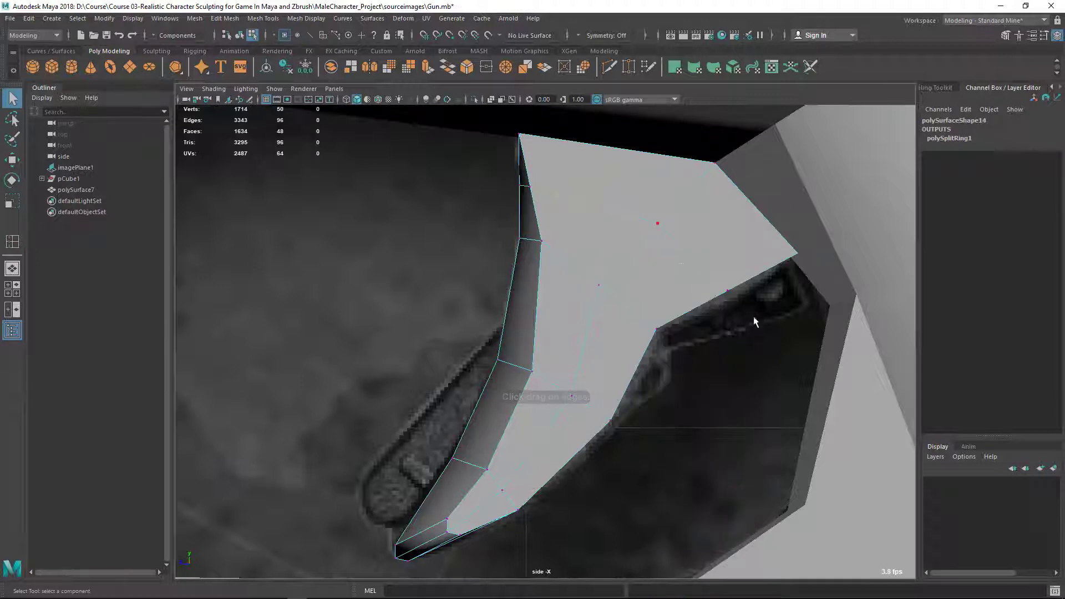
pyautogui.click(735, 303)
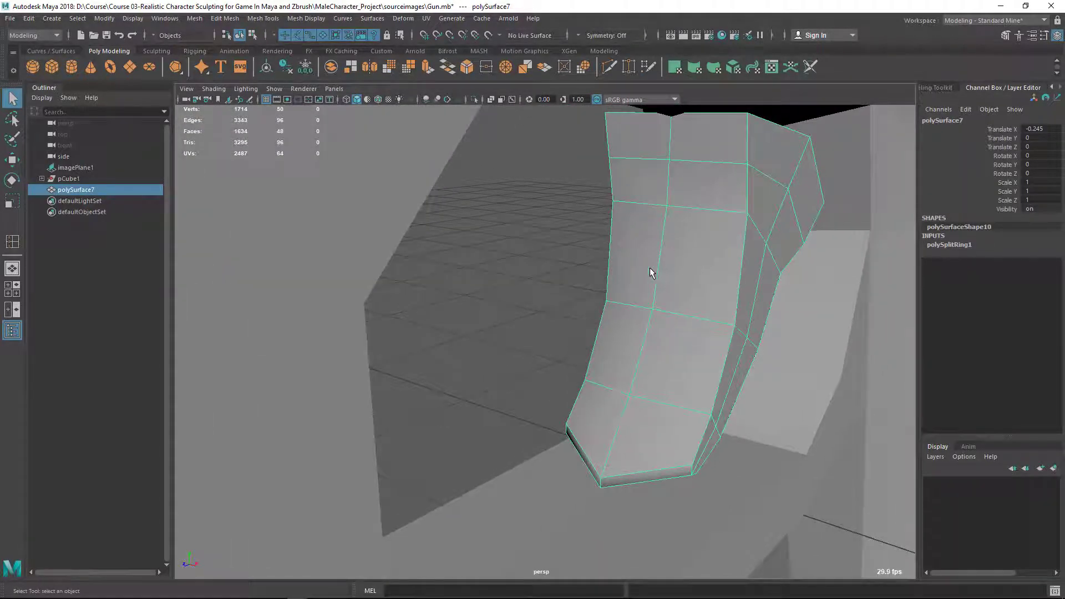
# Step: Apply Offset Edge Loop along the grip piece, then switch to vertex mode for tweaking
pyautogui.click(263, 19)
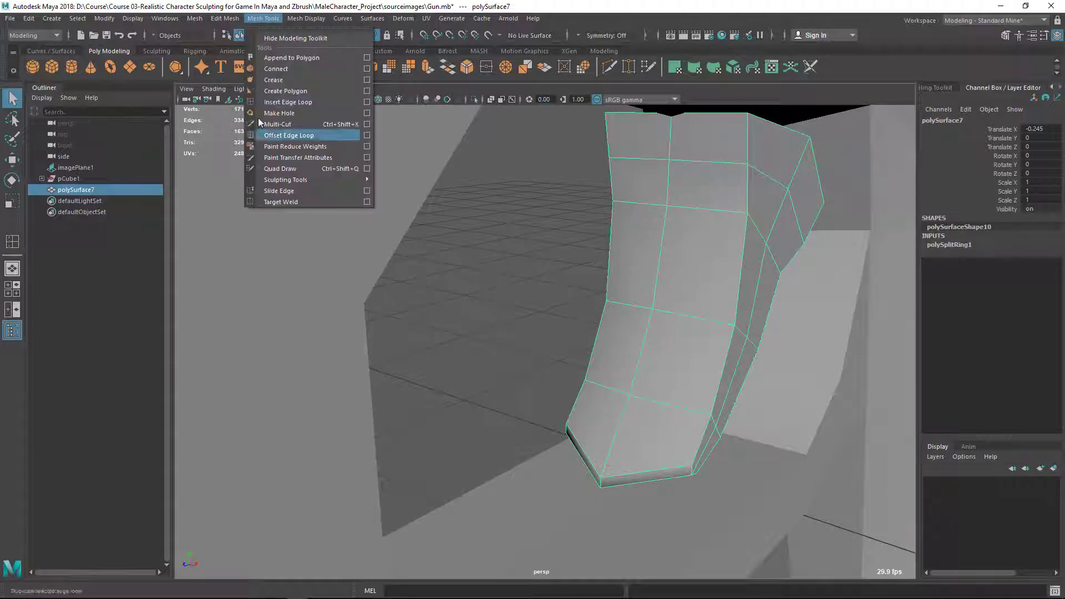
pyautogui.moveTo(279, 136)
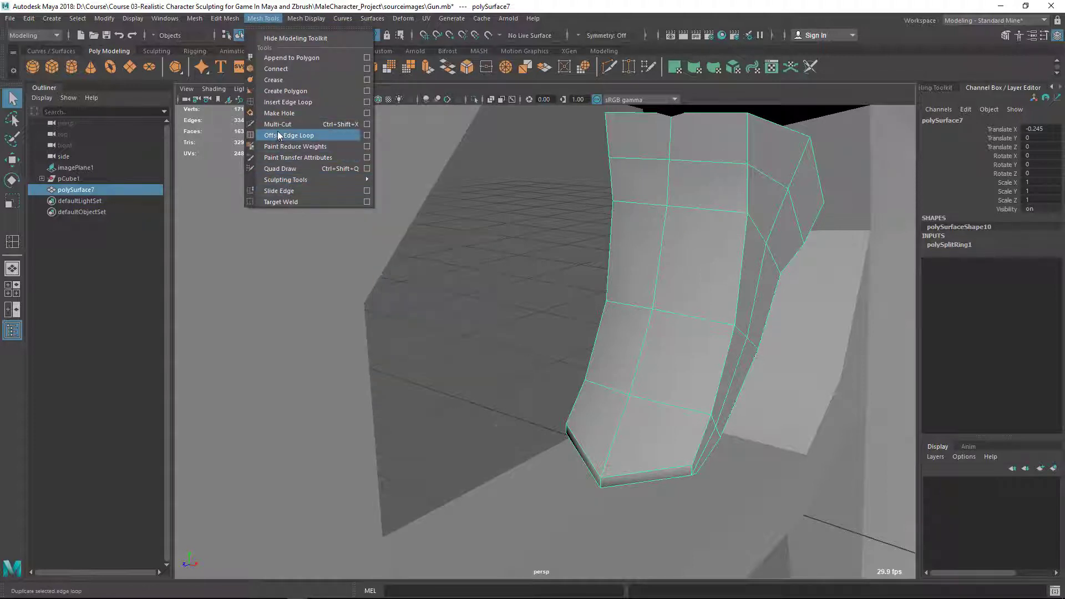
pyautogui.click(290, 134)
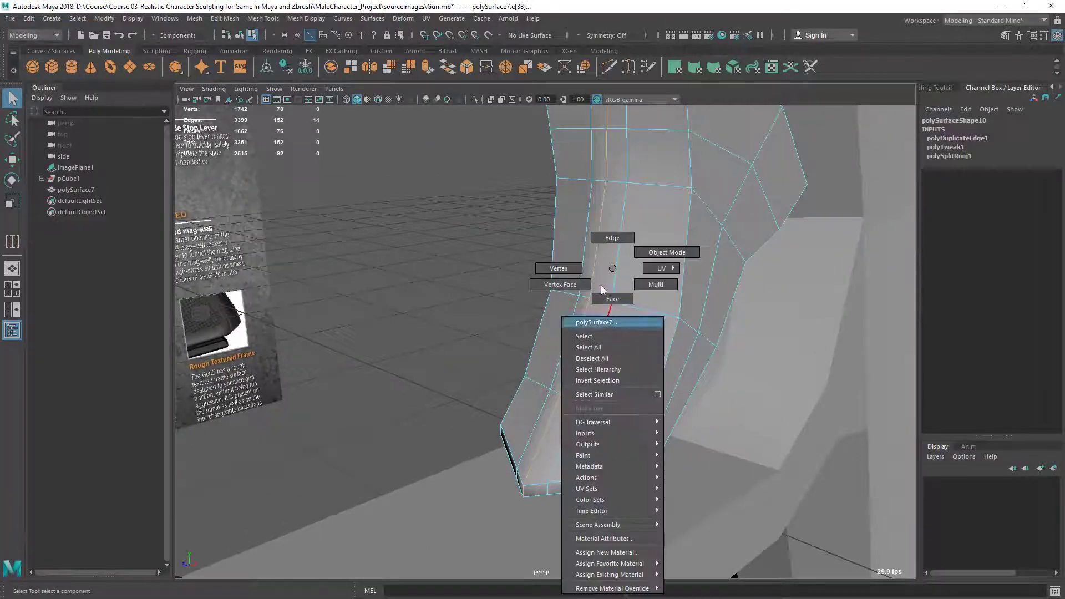
pyautogui.click(610, 299)
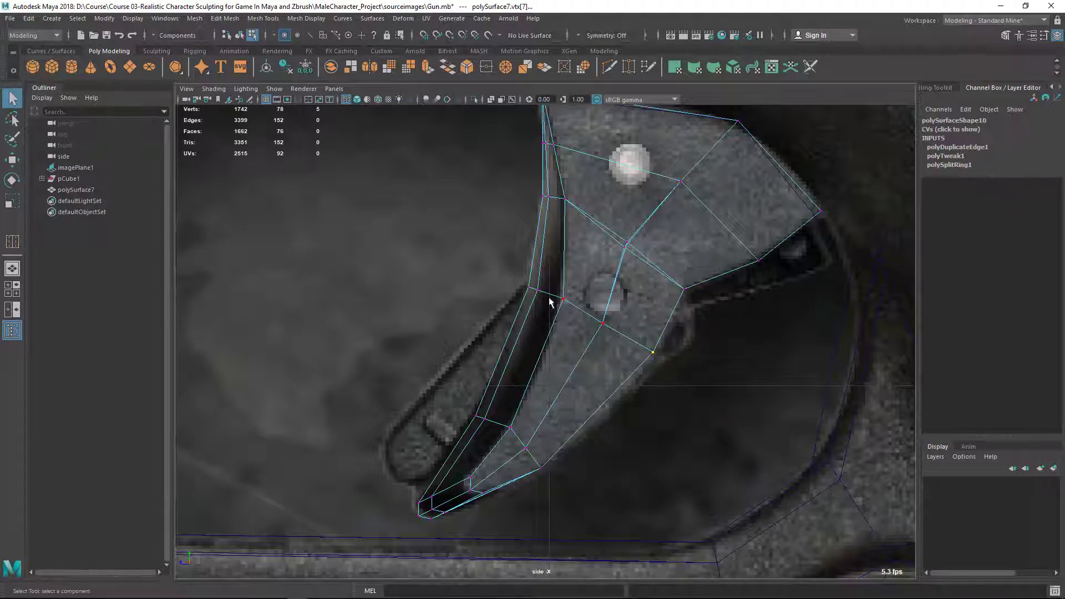
# Step: Insert another grip-piece edge loop, nudge vertices to the outline, and return to shaded display
pyautogui.click(76, 167)
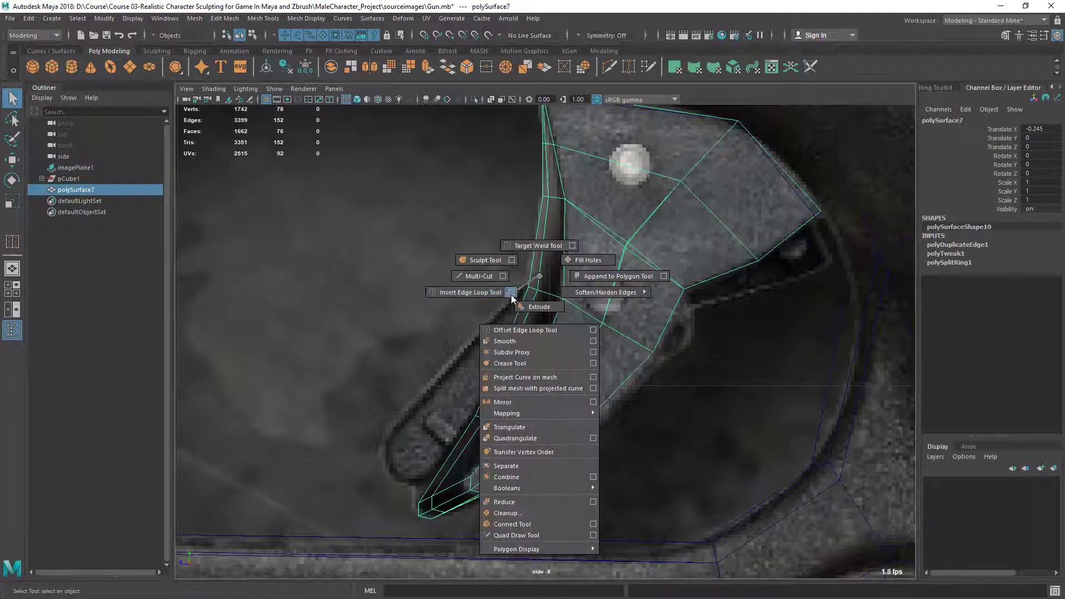
pyautogui.click(512, 292)
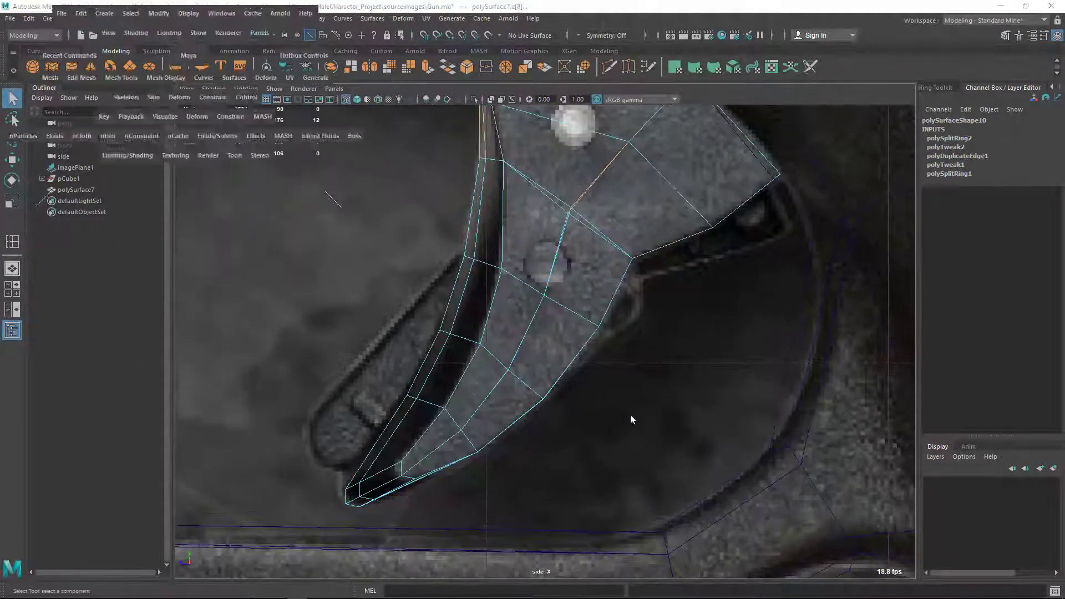
pyautogui.press('5')
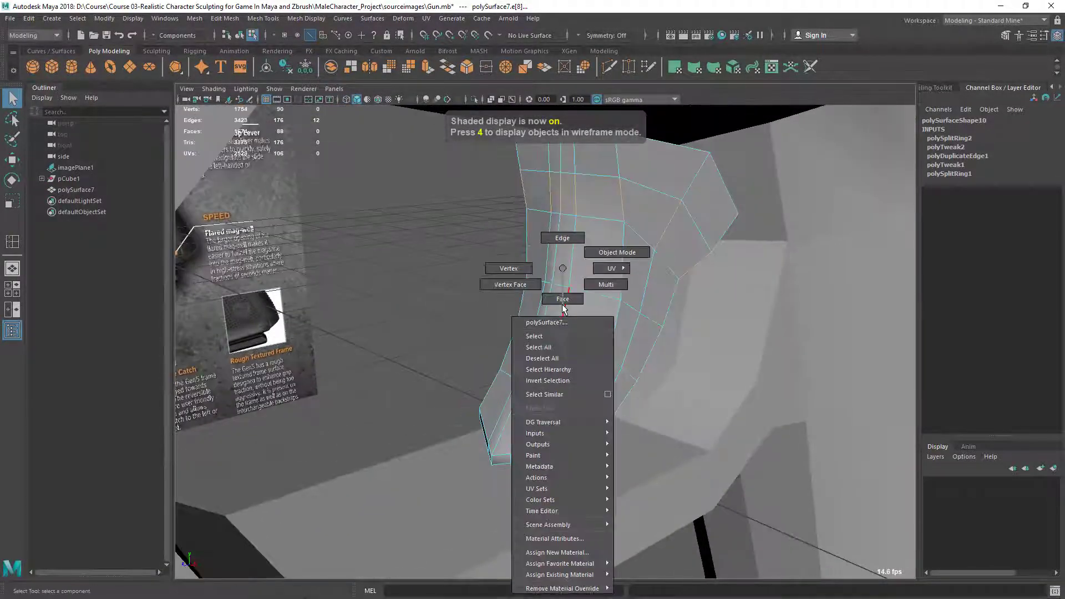
# Step: Extrude the grip piece's selected inner faces twice to extend its depth
pyautogui.click(563, 299)
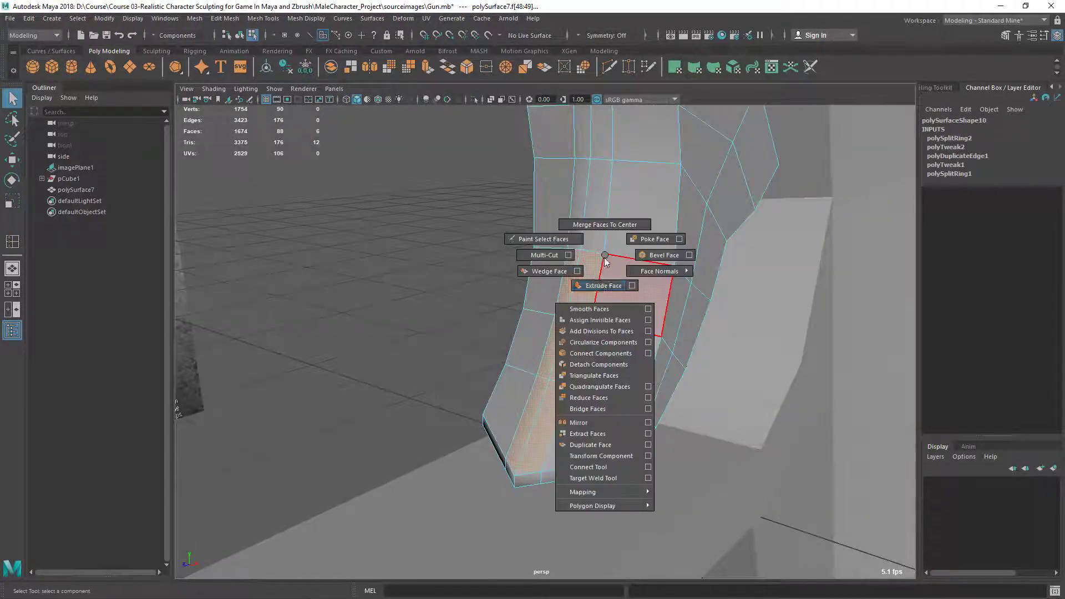
pyautogui.click(602, 285)
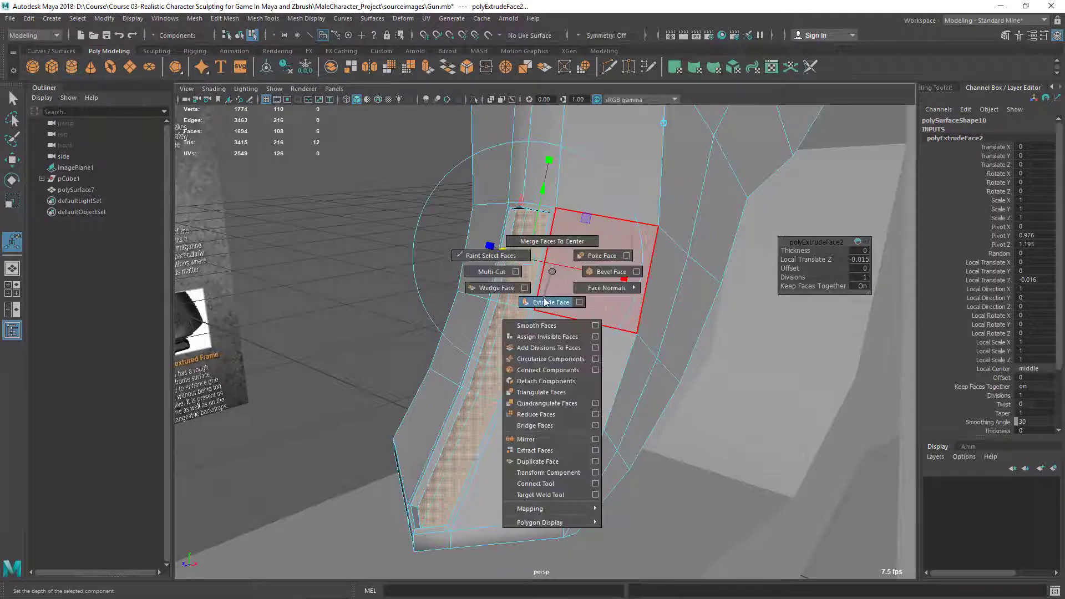
pyautogui.click(550, 302)
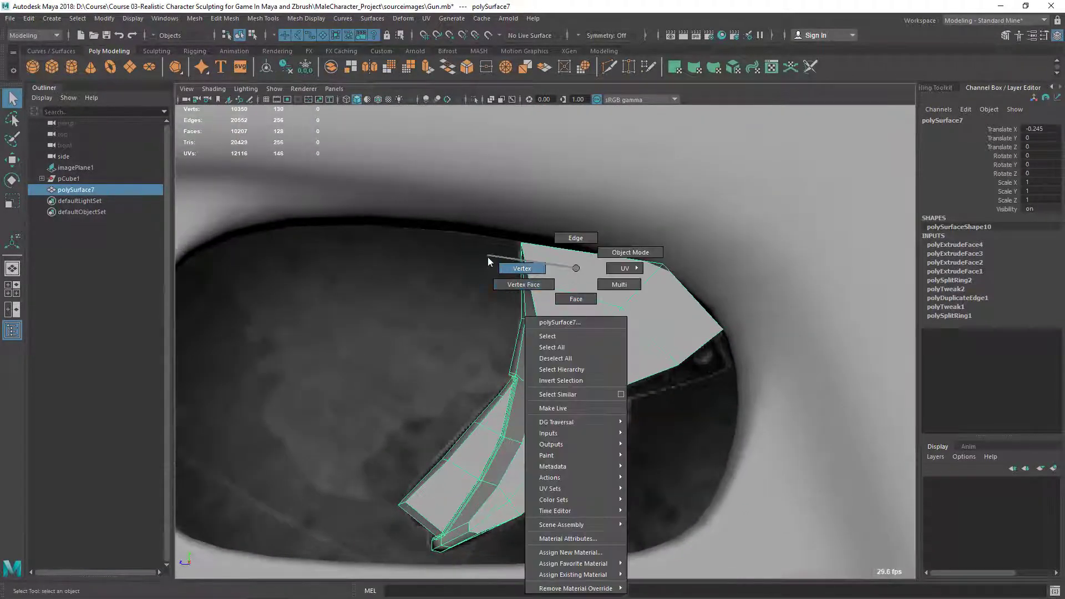
# Step: Weld away the grip piece's surplus vertices in vertex mode and return to shaded display
pyautogui.click(521, 268)
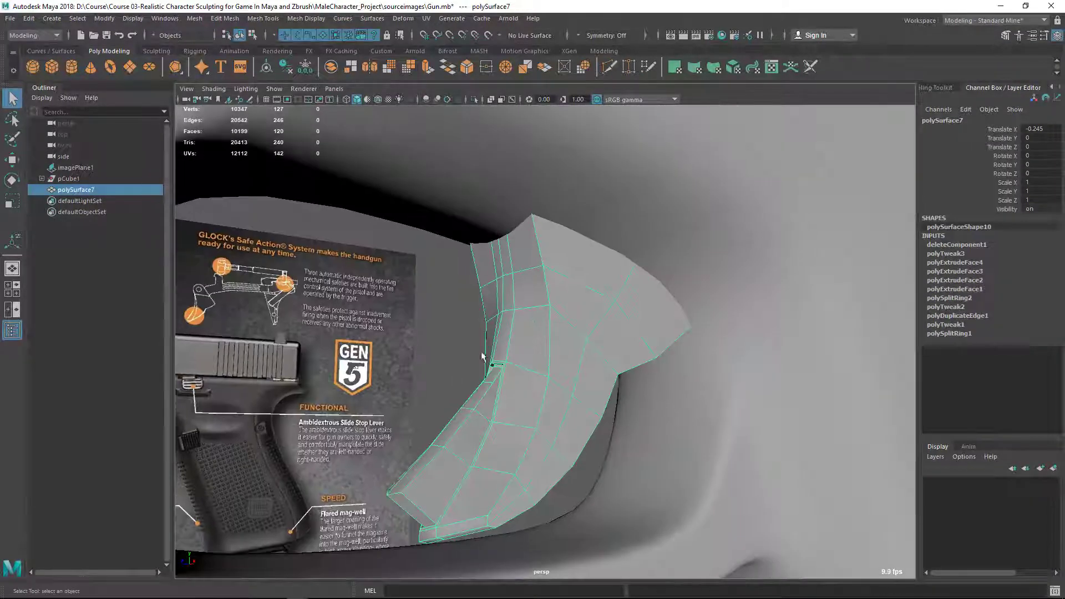
pyautogui.press('5')
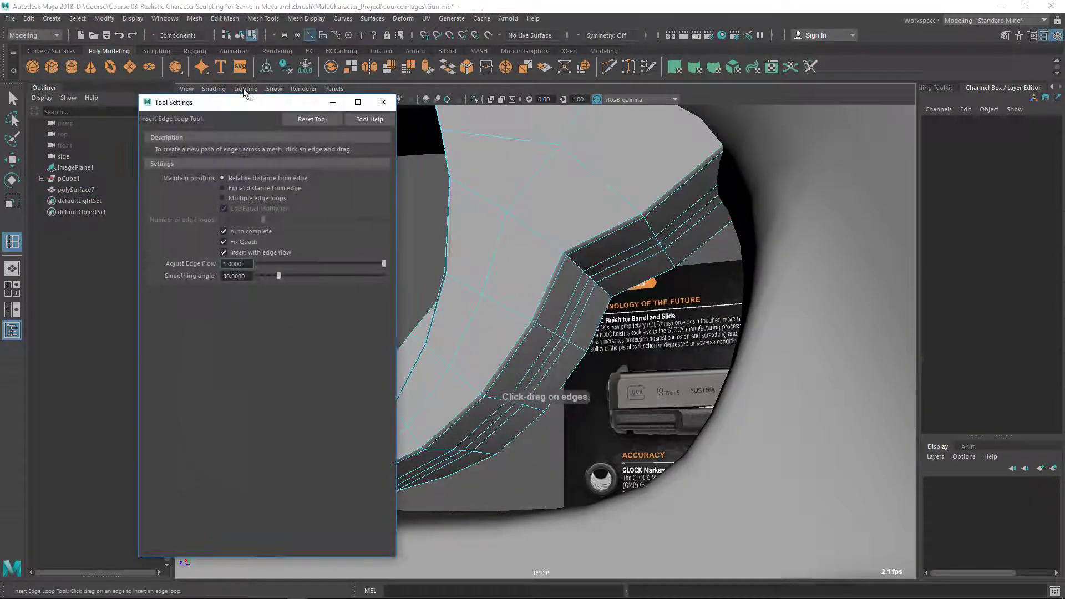
# Step: Close the Insert Edge Loop Tool Settings and drag several loops across the grip piece
pyautogui.click(224, 251)
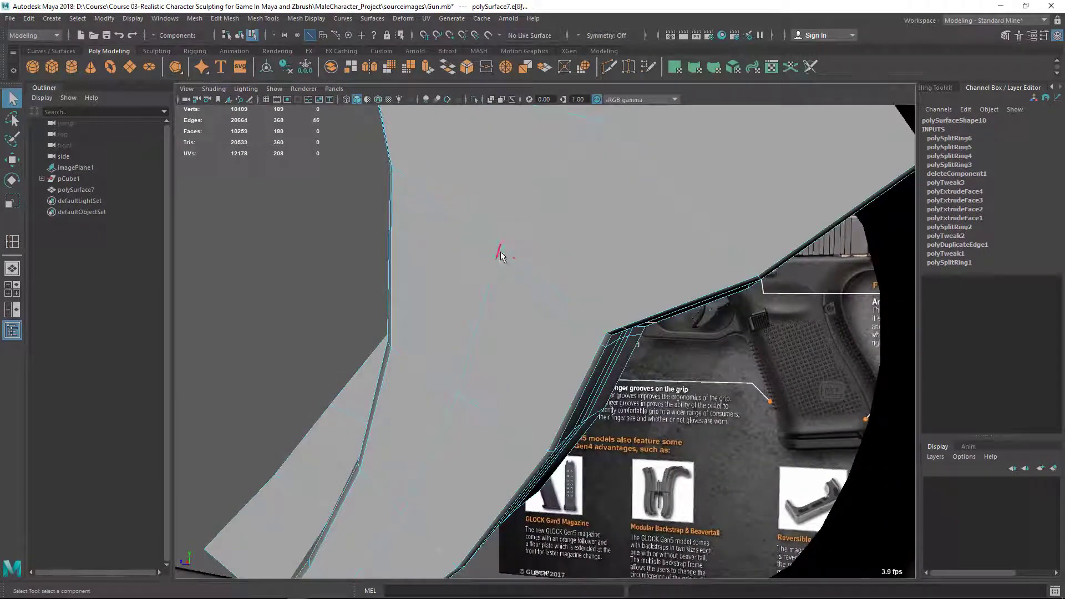
# Step: Remove the unwanted grip-piece edges and their vertices with Edit Mesh > Delete Edge/Vertex
pyautogui.rightClick(502, 255)
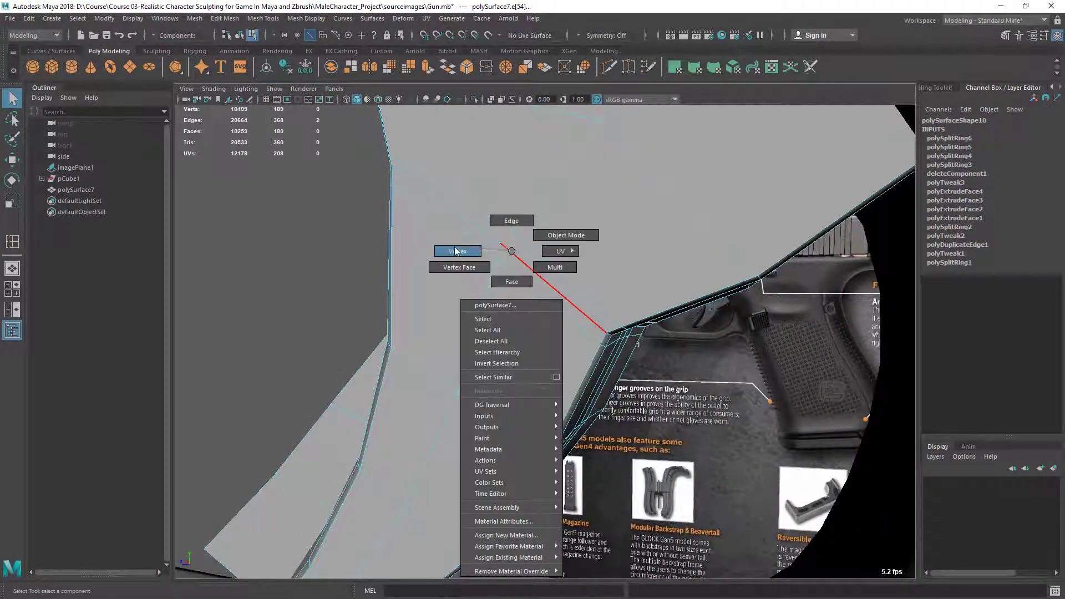
pyautogui.click(456, 251)
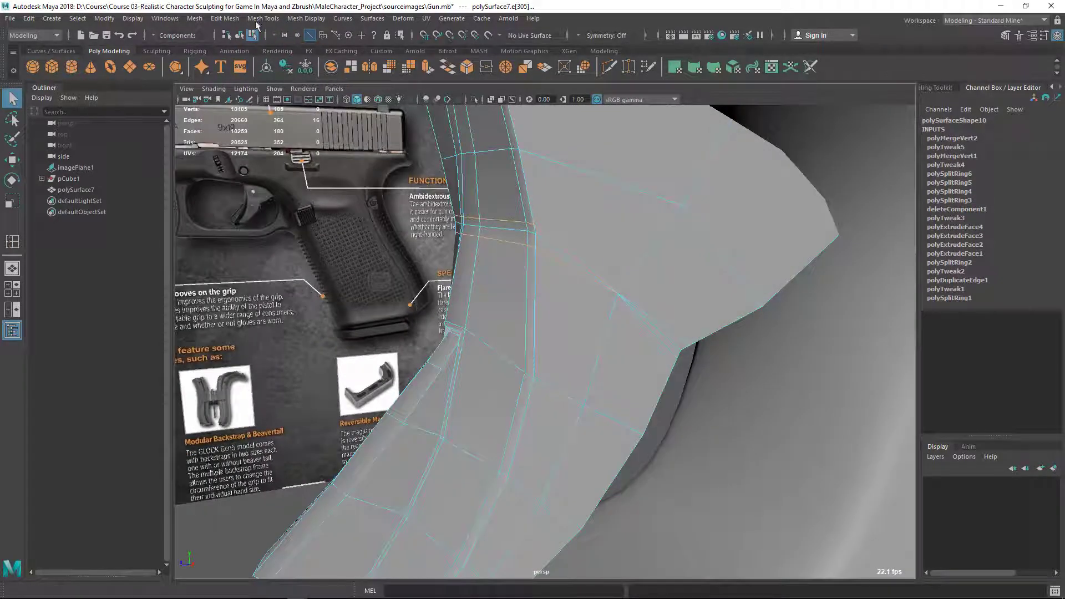
pyautogui.click(224, 18)
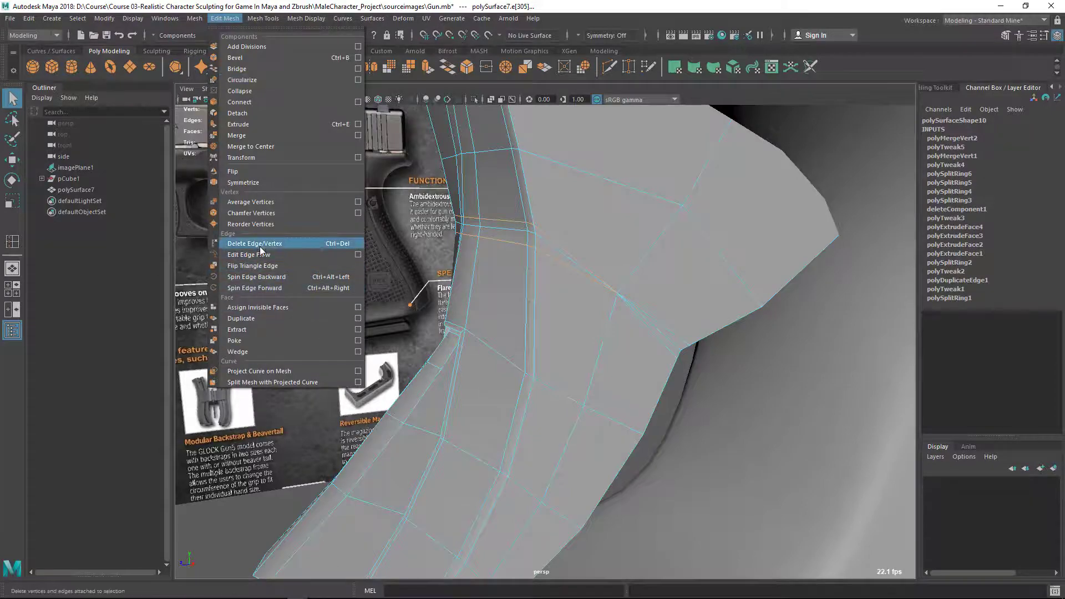
pyautogui.click(254, 243)
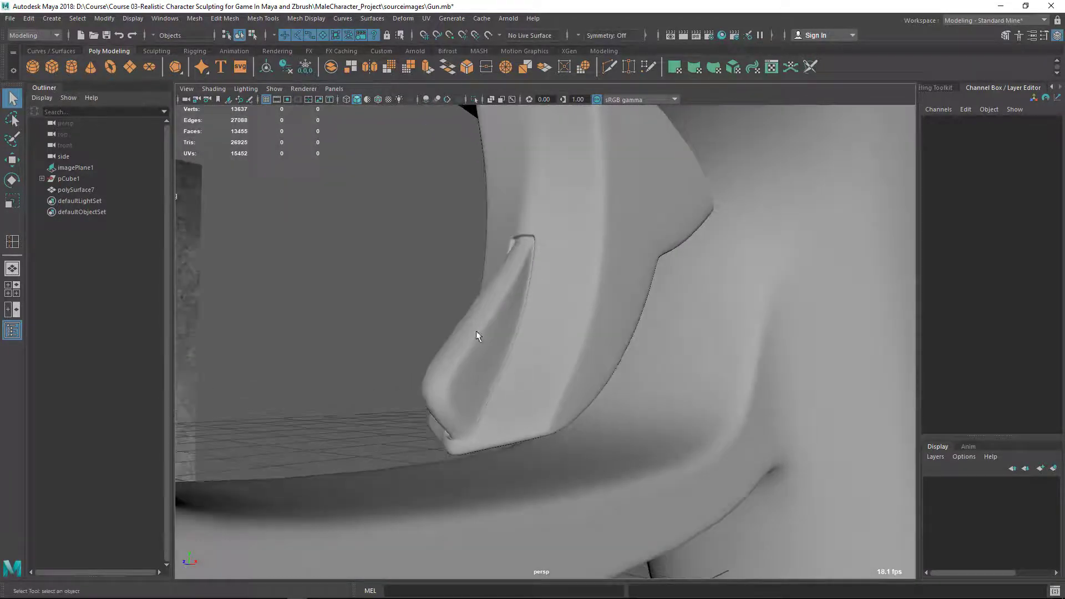
# Step: Select a grip-piece edge and pick Target Weld from Mesh Tools
pyautogui.click(475, 333)
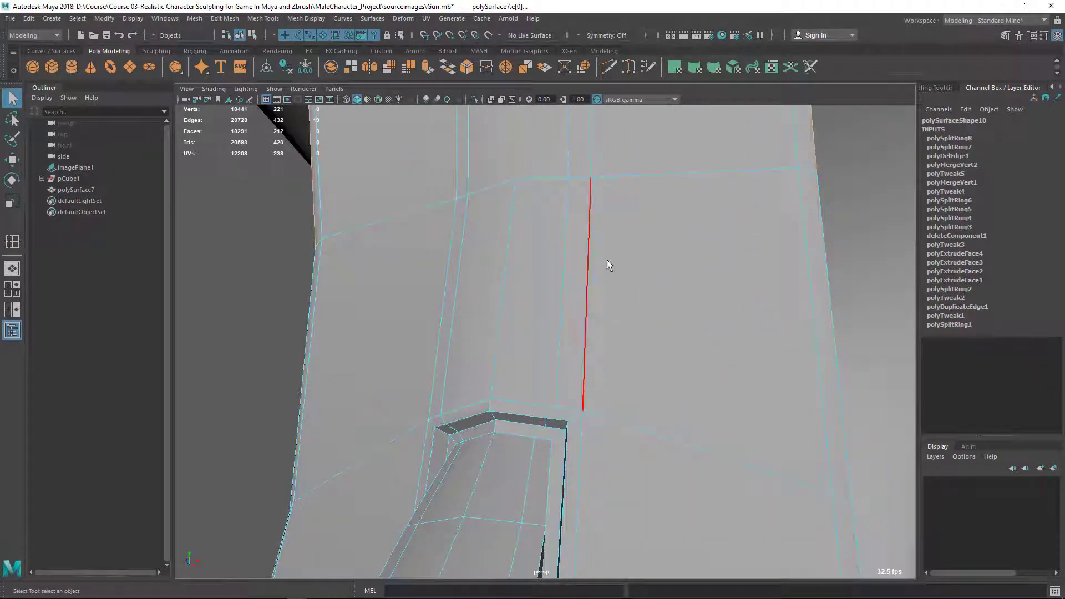
pyautogui.click(305, 19)
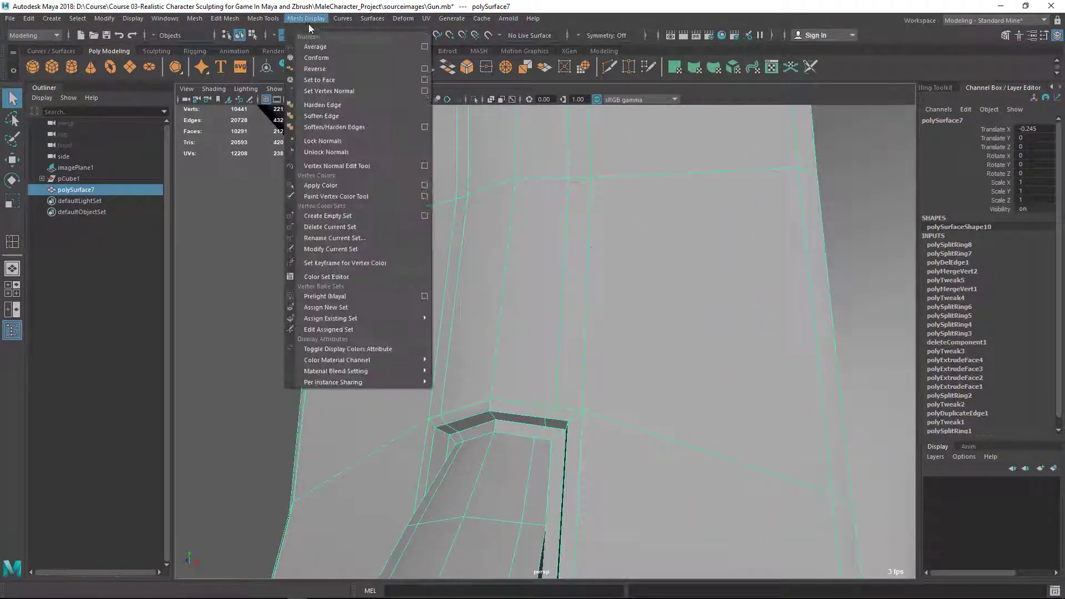
pyautogui.click(262, 18)
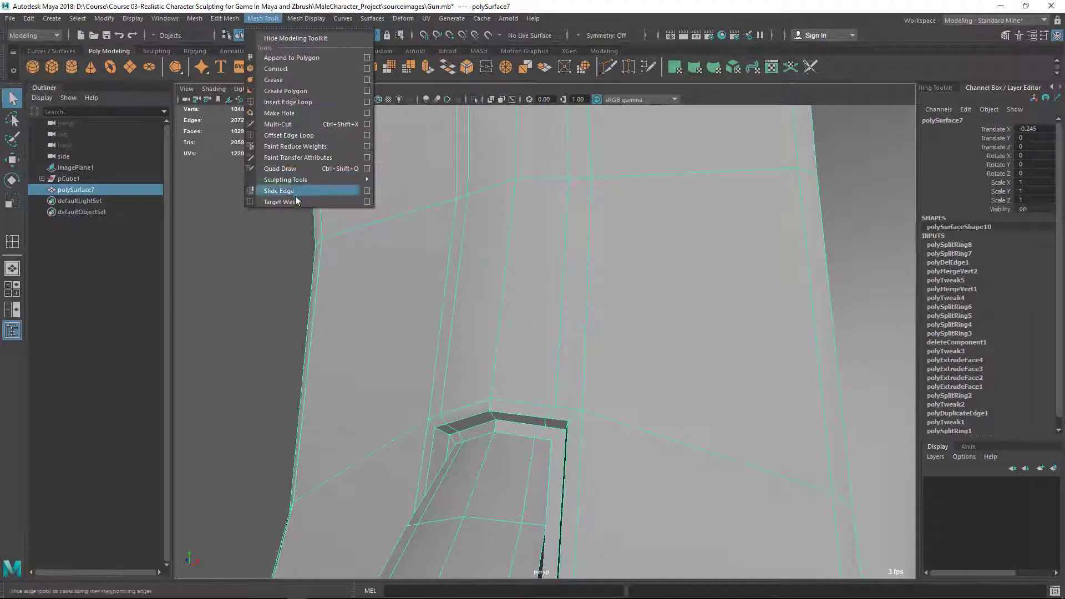
pyautogui.click(281, 202)
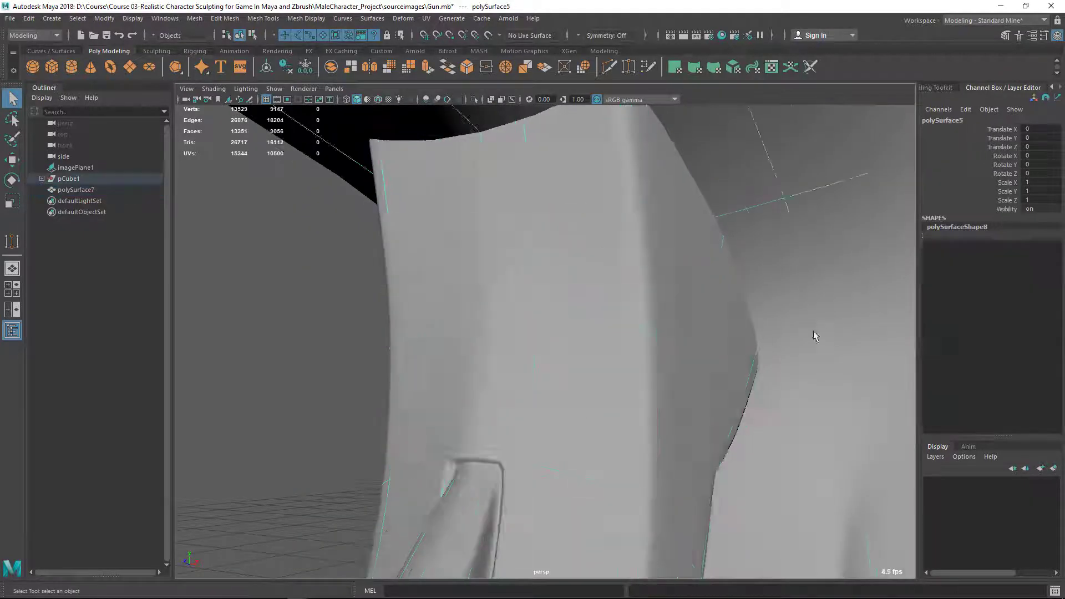
# Step: Select polySurface7 and show its rear profile in side view over the reference
pyautogui.click(76, 189)
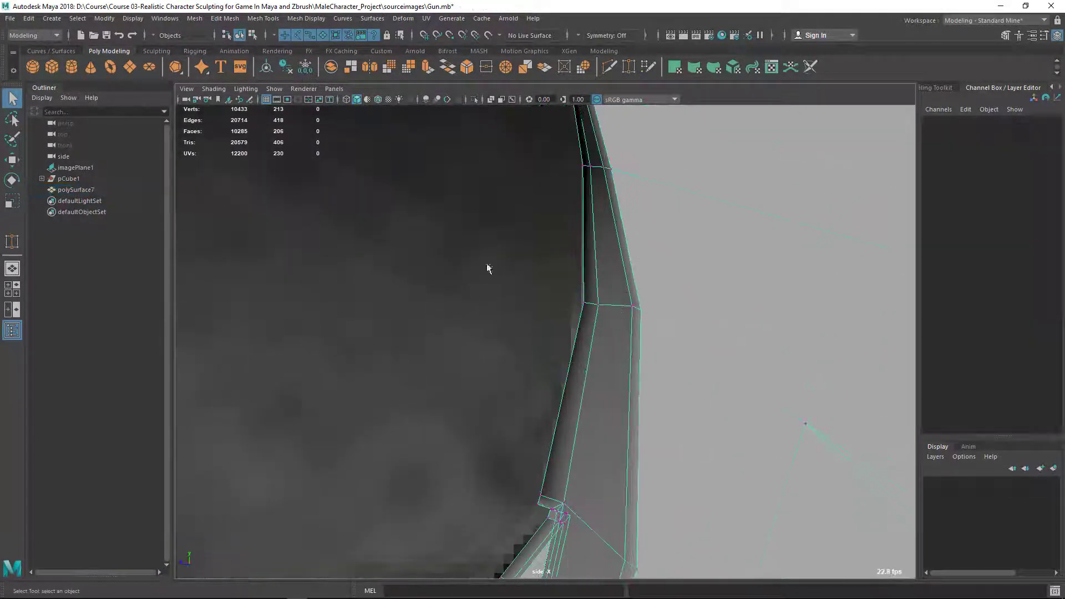
# Step: Move a rear-edge grip vertex onto the reference outline, then switch to scaling
pyautogui.click(590, 294)
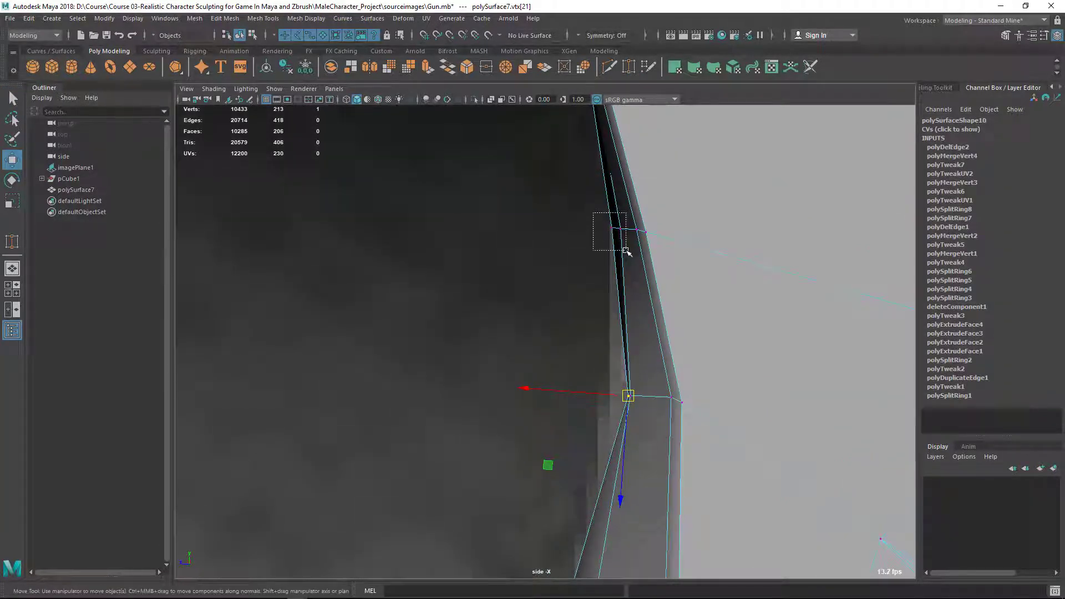
pyautogui.press('4')
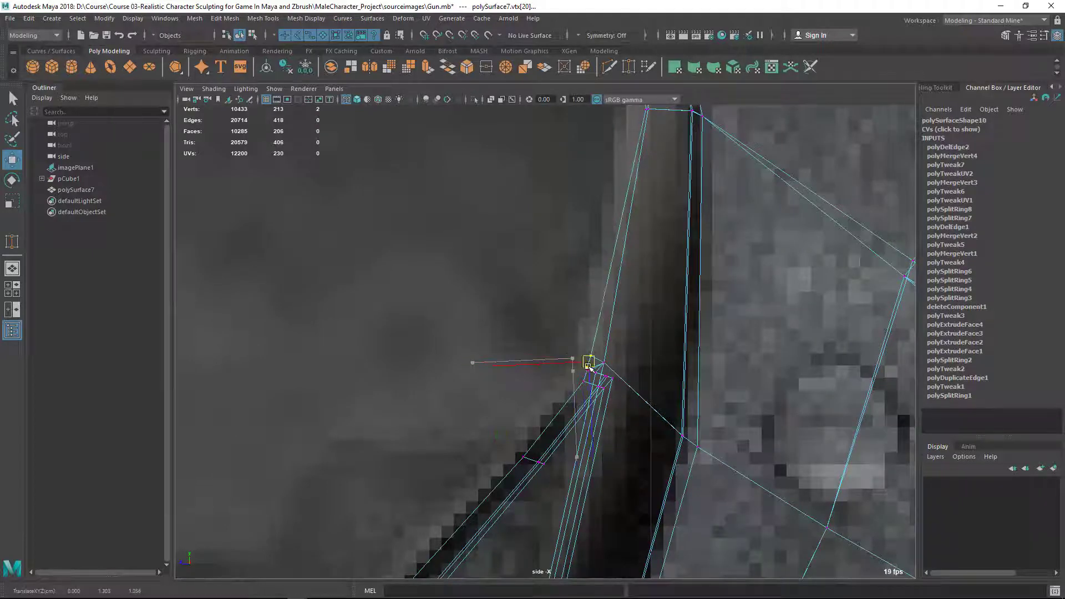
pyautogui.press('5')
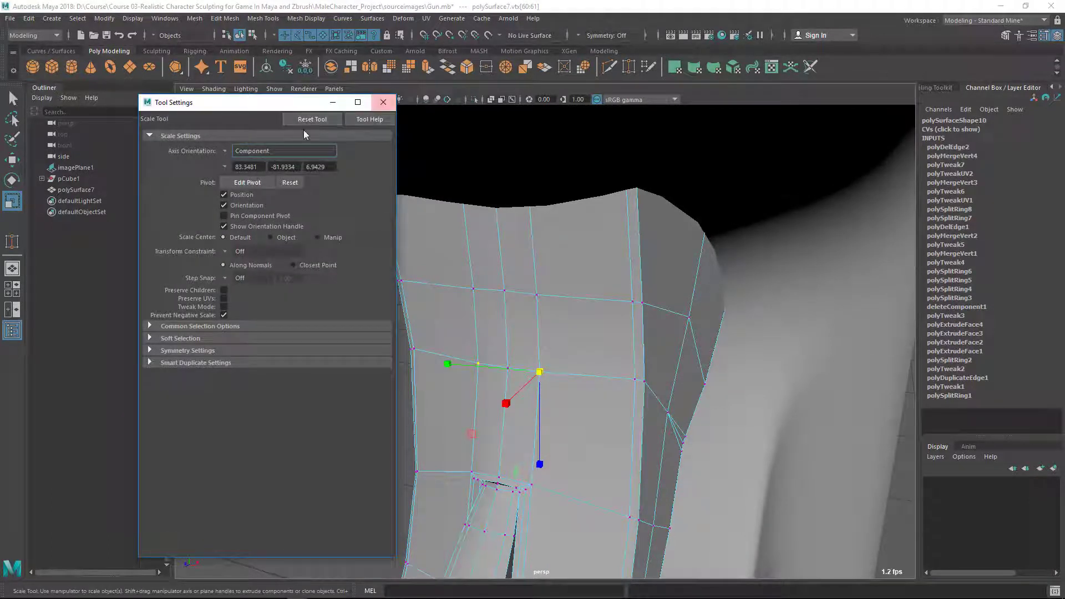
# Step: Set the scale orientation to World and select the vertex row across the grip
pyautogui.click(284, 150)
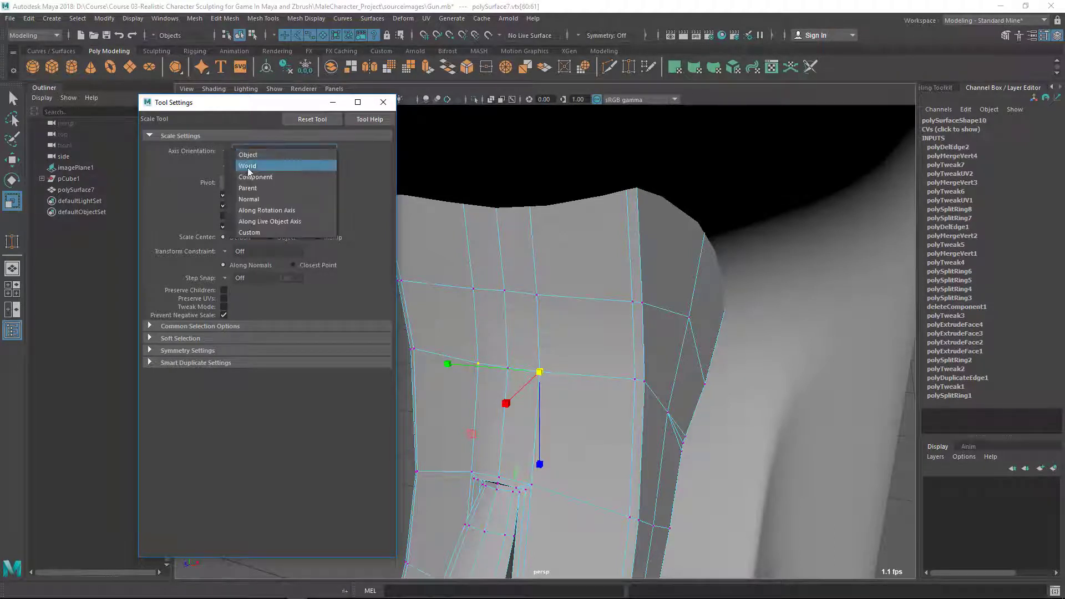
pyautogui.click(248, 165)
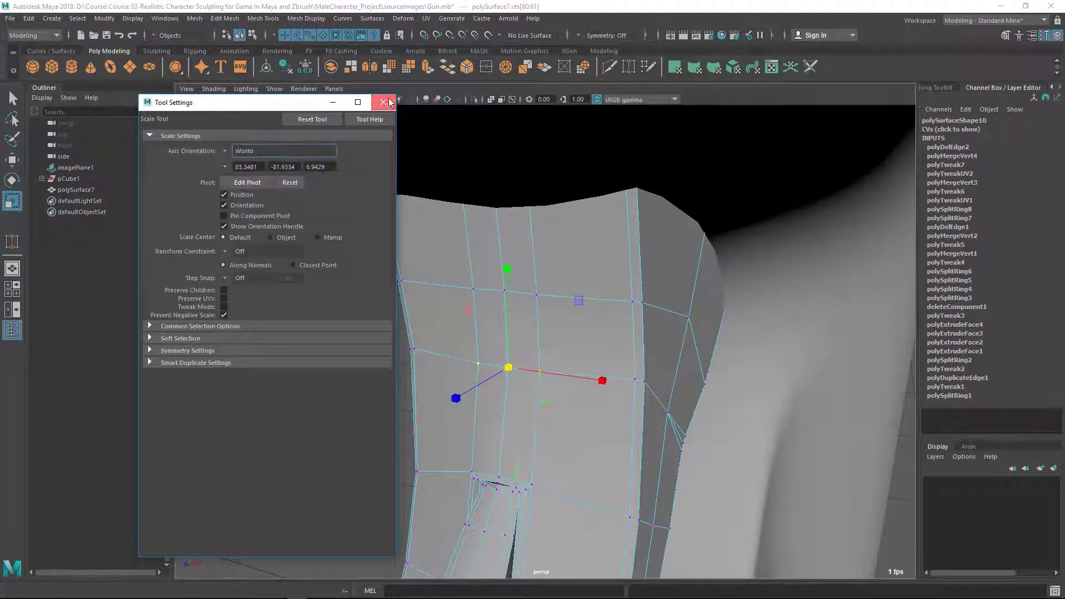
pyautogui.click(385, 102)
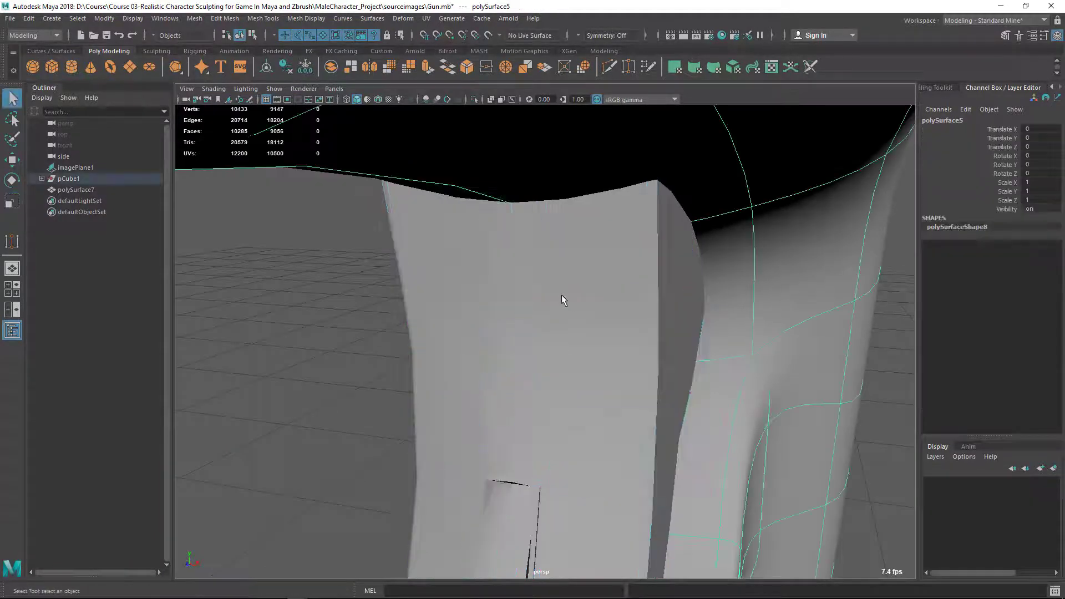
pyautogui.click(483, 286)
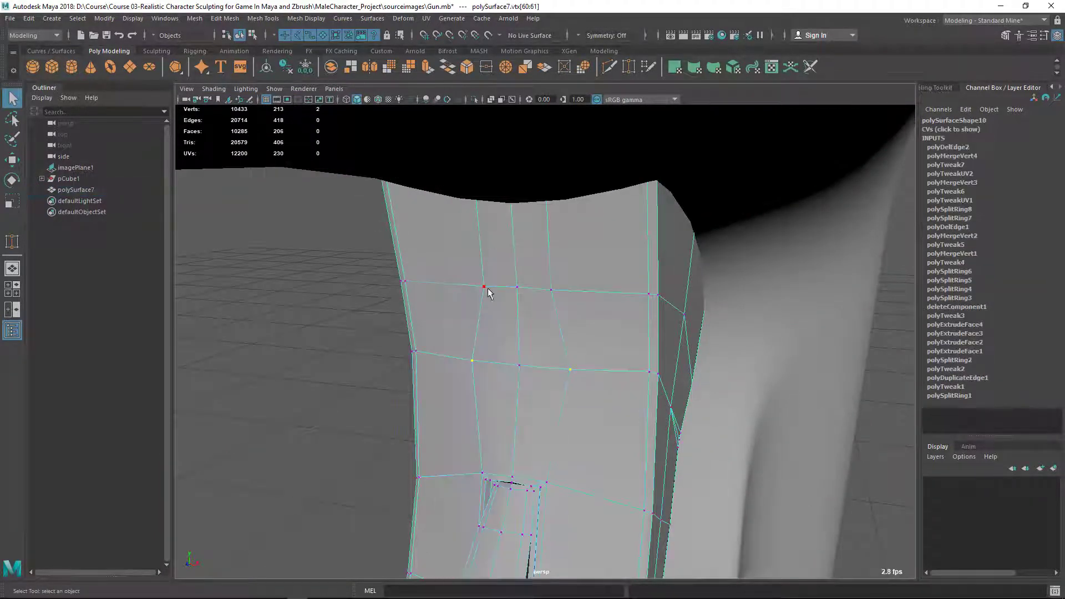
pyautogui.click(482, 245)
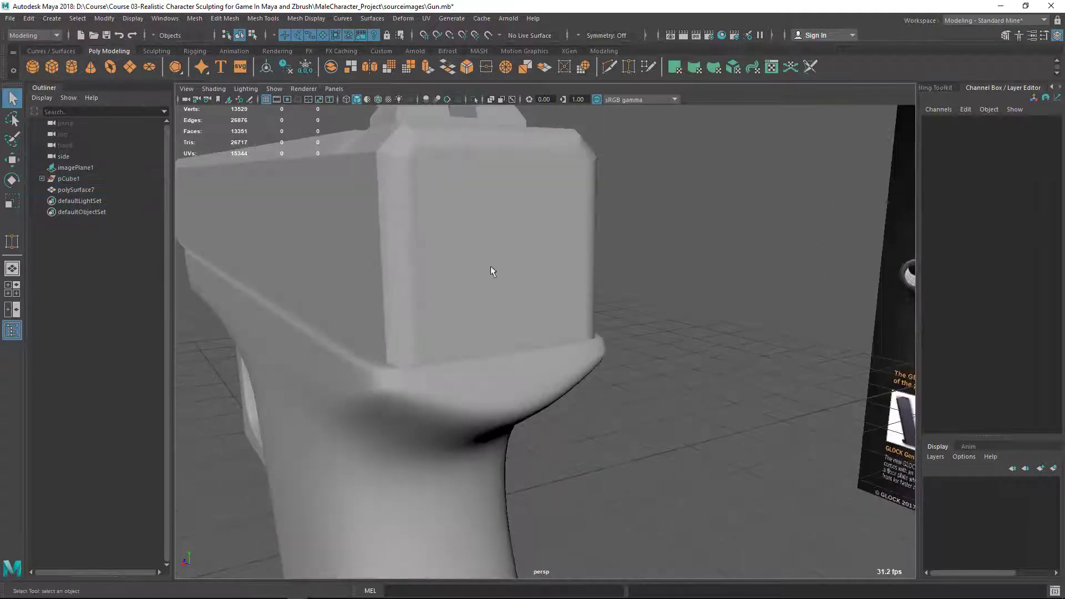
# Step: Switch to Windows Photos and view the Glock pistol reference photo
pyautogui.press('alt+tab')
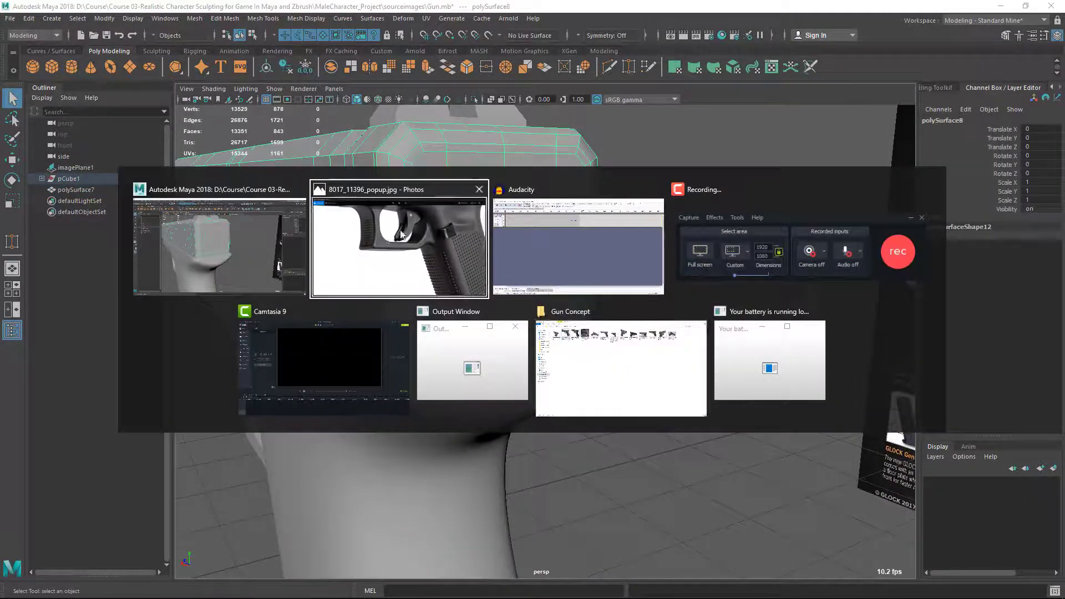
pyautogui.click(399, 238)
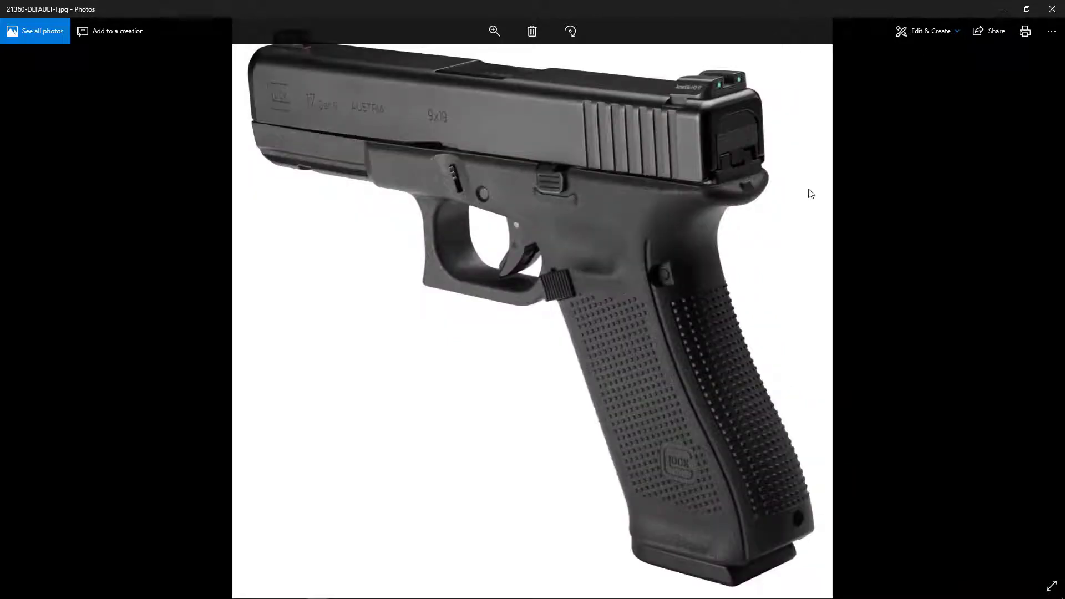
pyautogui.click(494, 31)
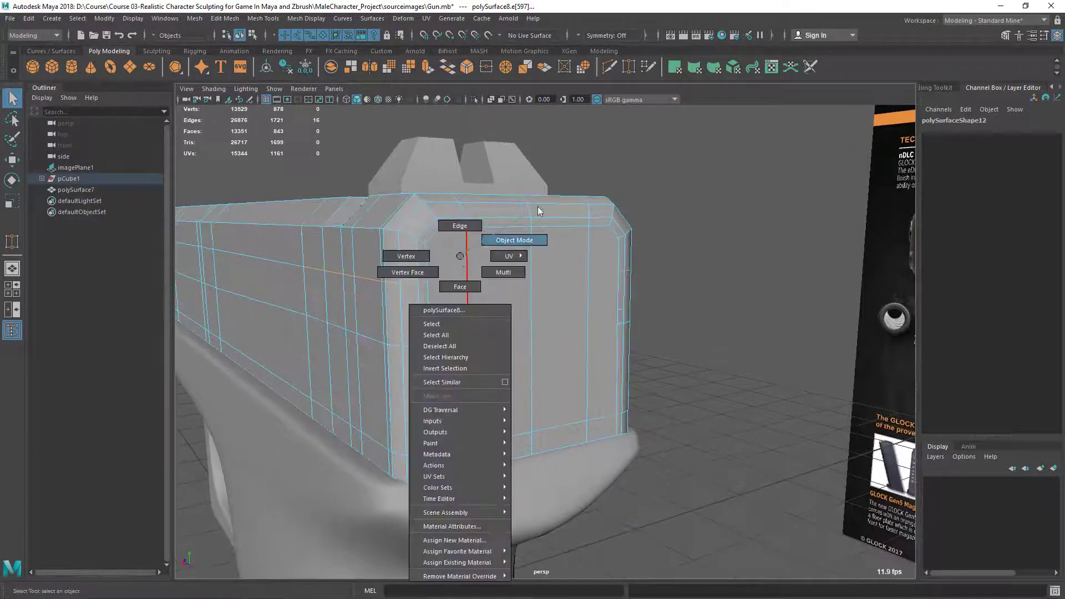
# Step: Return to Object Mode and choose the edge loop tool from Mesh Tools
pyautogui.click(514, 239)
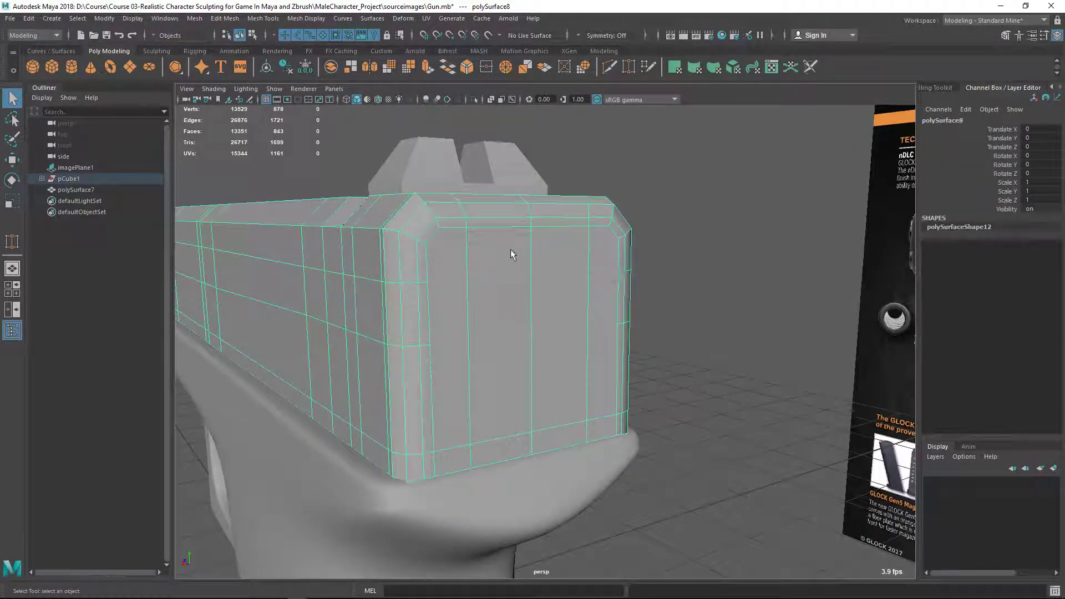
pyautogui.click(262, 18)
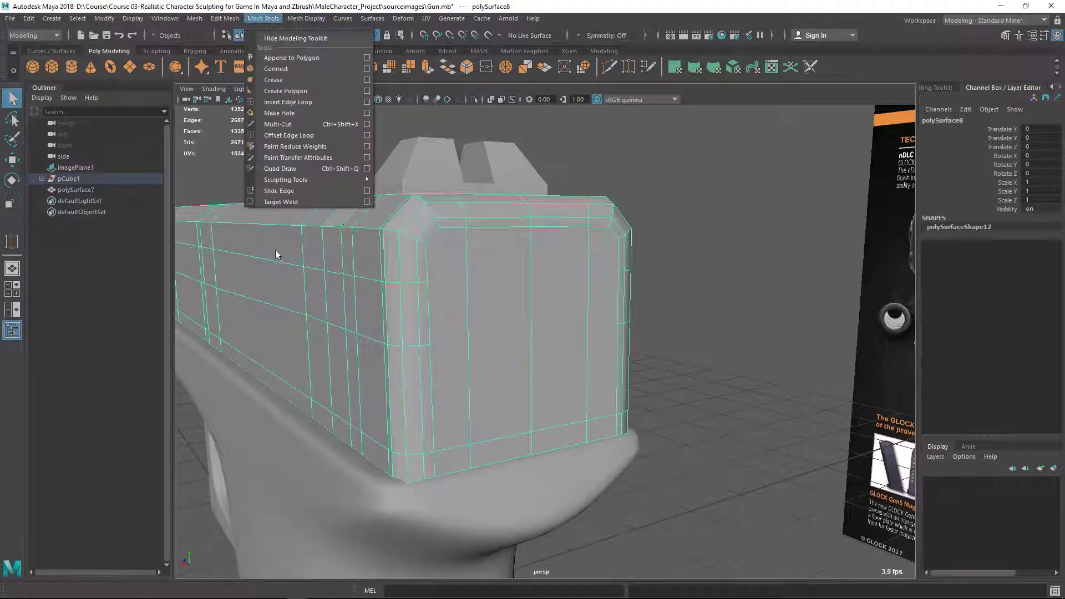
pyautogui.moveTo(276, 134)
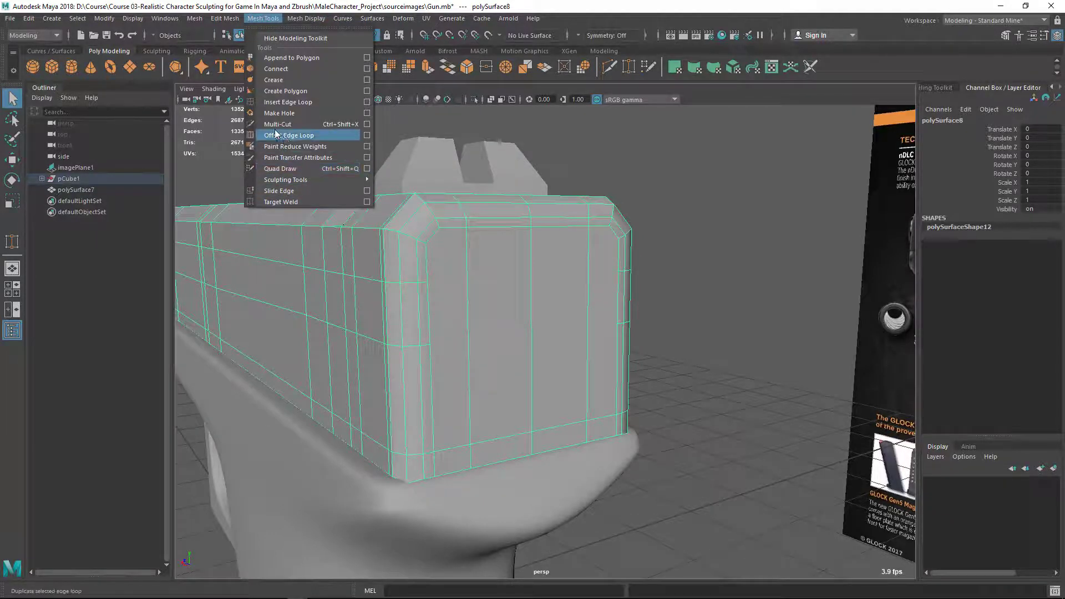
pyautogui.click(278, 125)
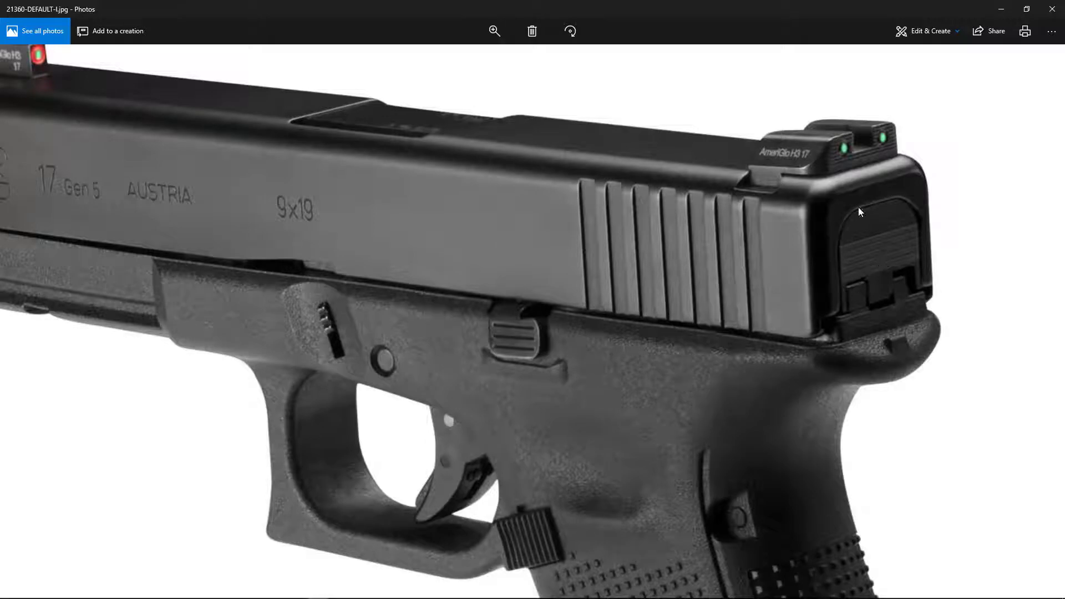
pyautogui.moveTo(845, 251)
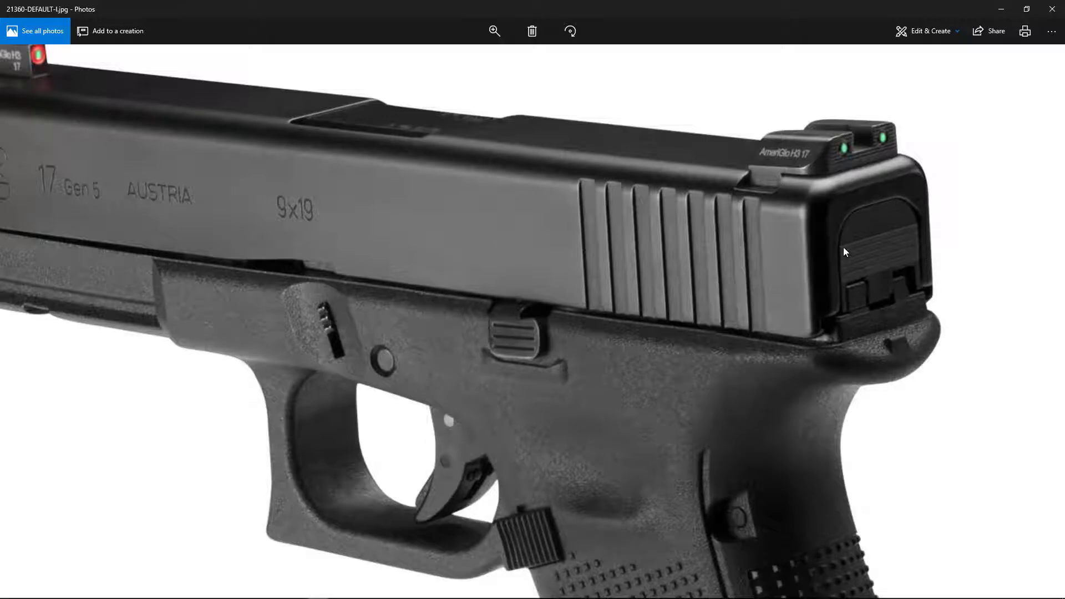